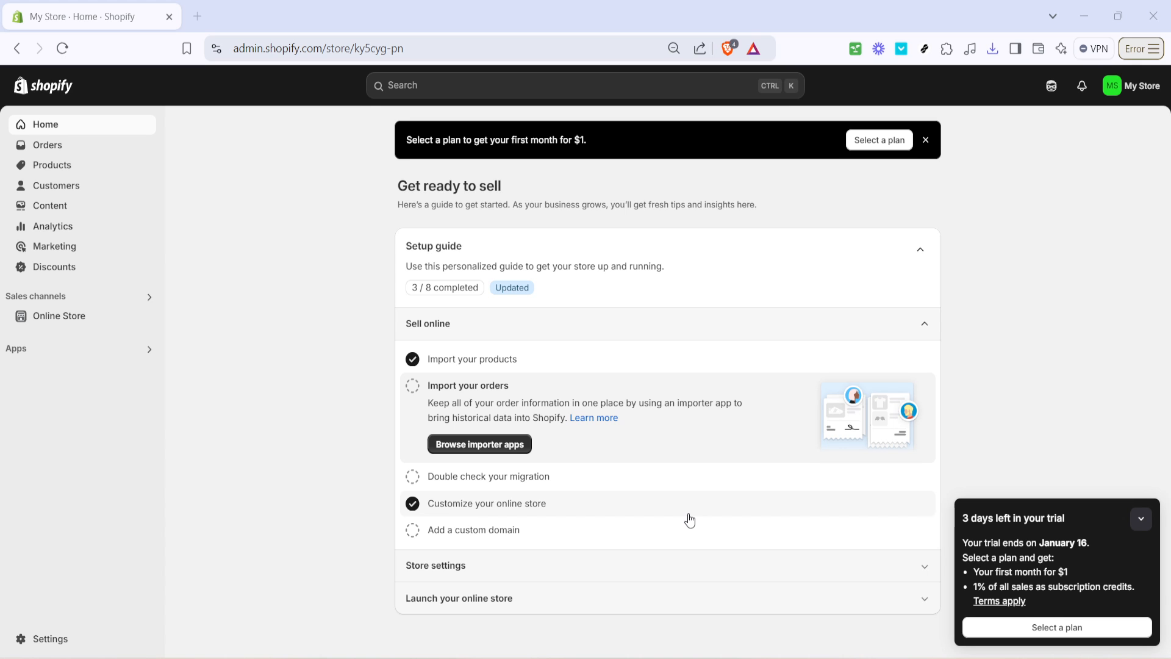
mouse_move(53, 611)
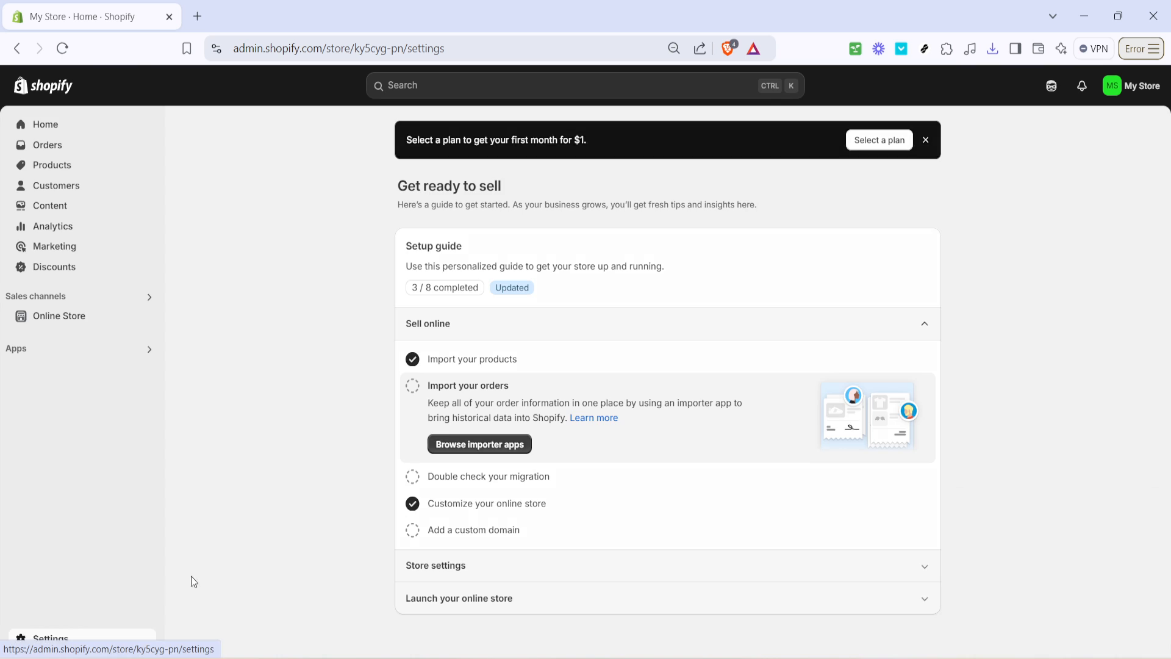
Go to Settings > Apps and sales channels and open the Shopify App Store
left_click(50, 640)
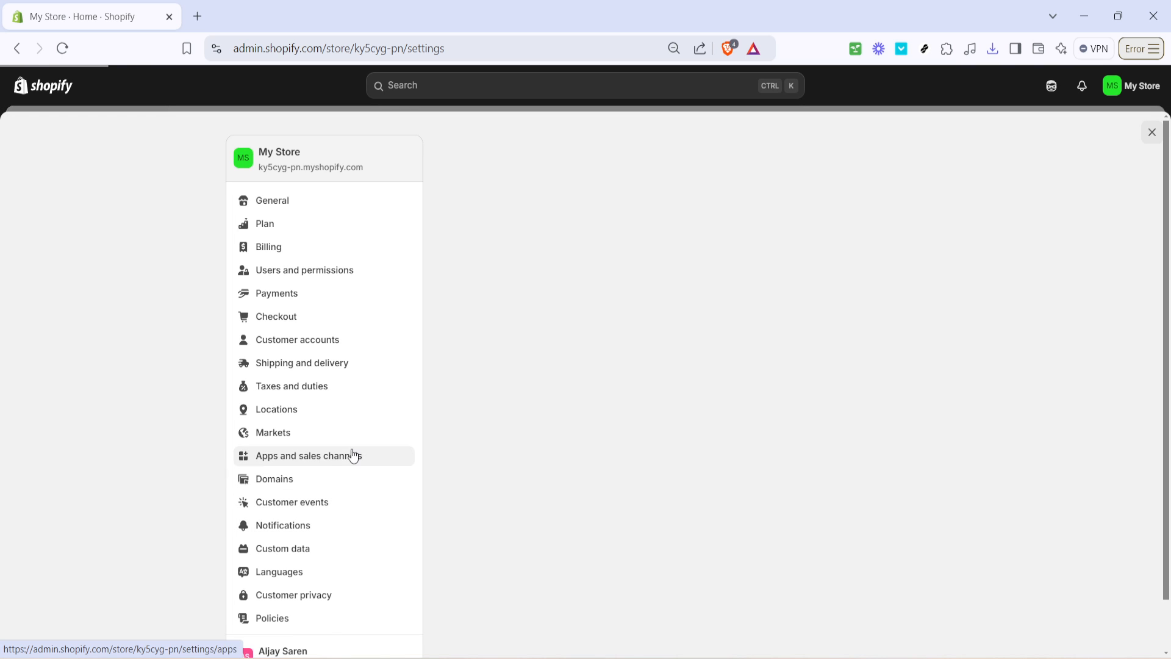
left_click(272, 200)
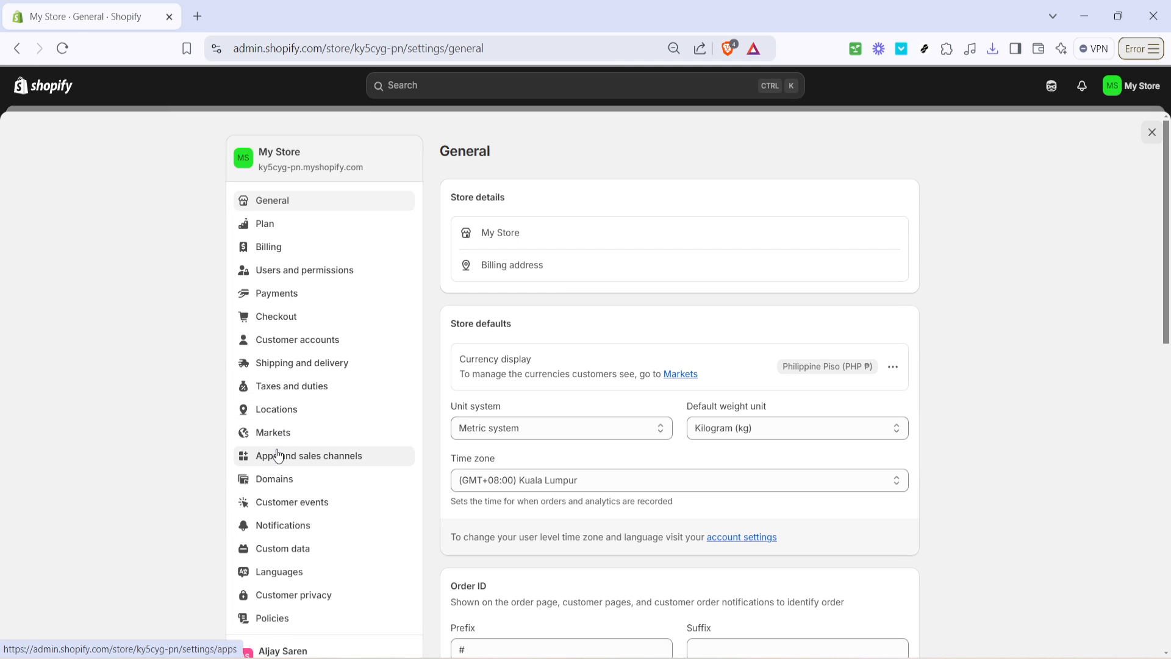
left_click(307, 456)
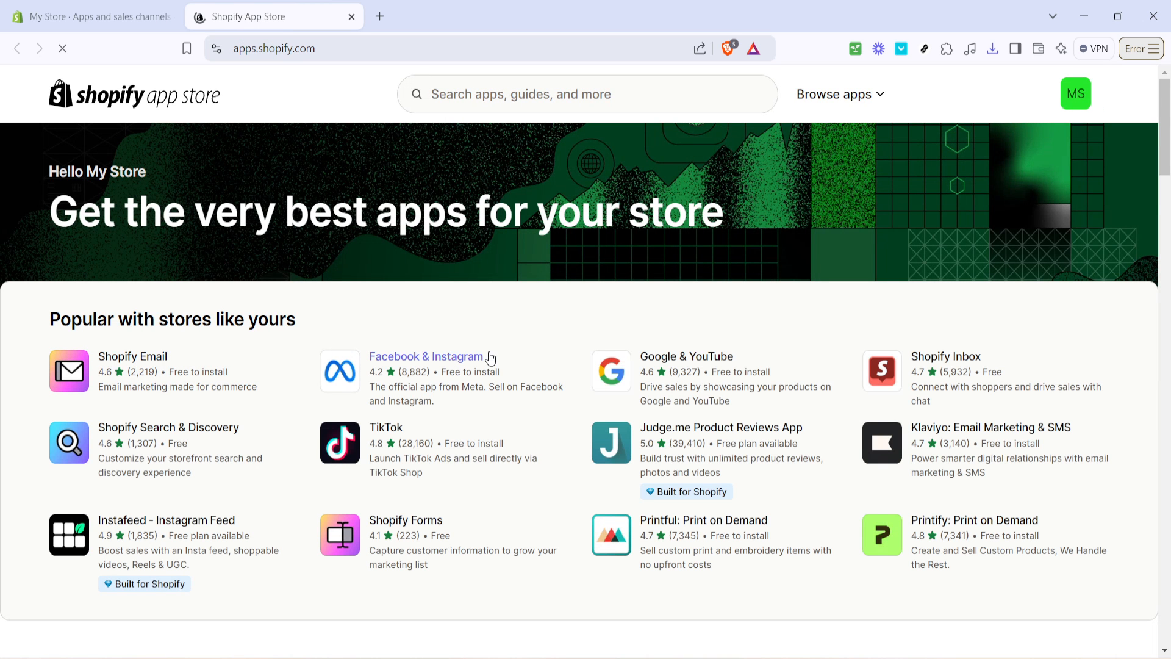
mouse_move(500, 126)
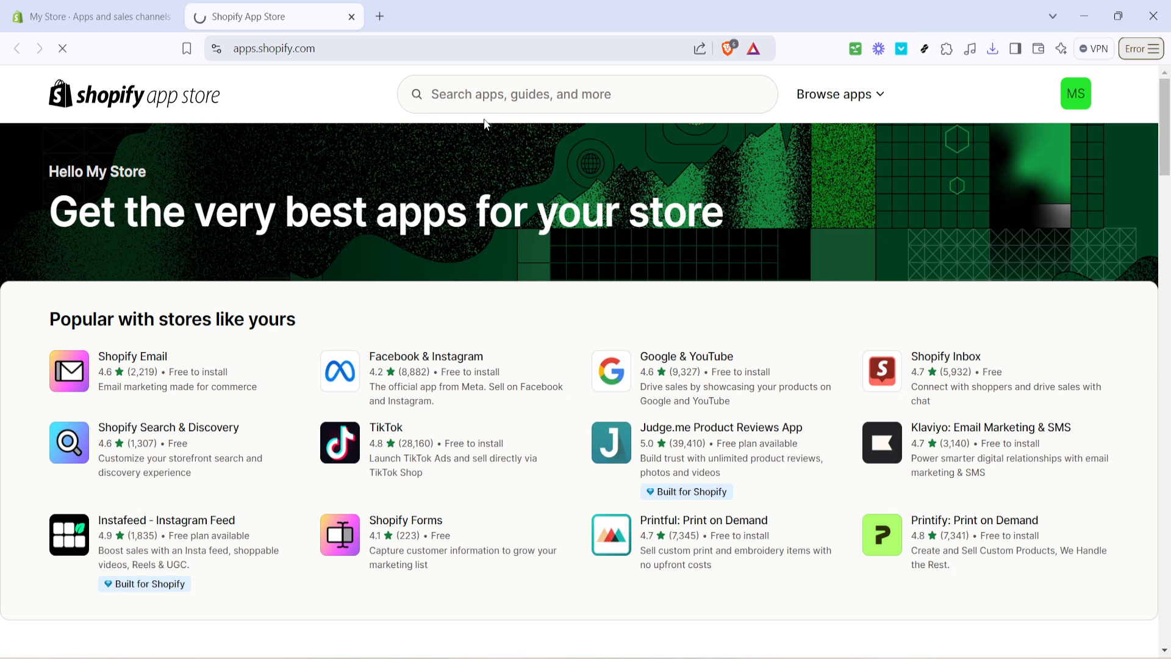
Search the App Store for 'powr pop up' and open the POWR Pop-Up: Sales Popup Maker listing
type("powr pop up")
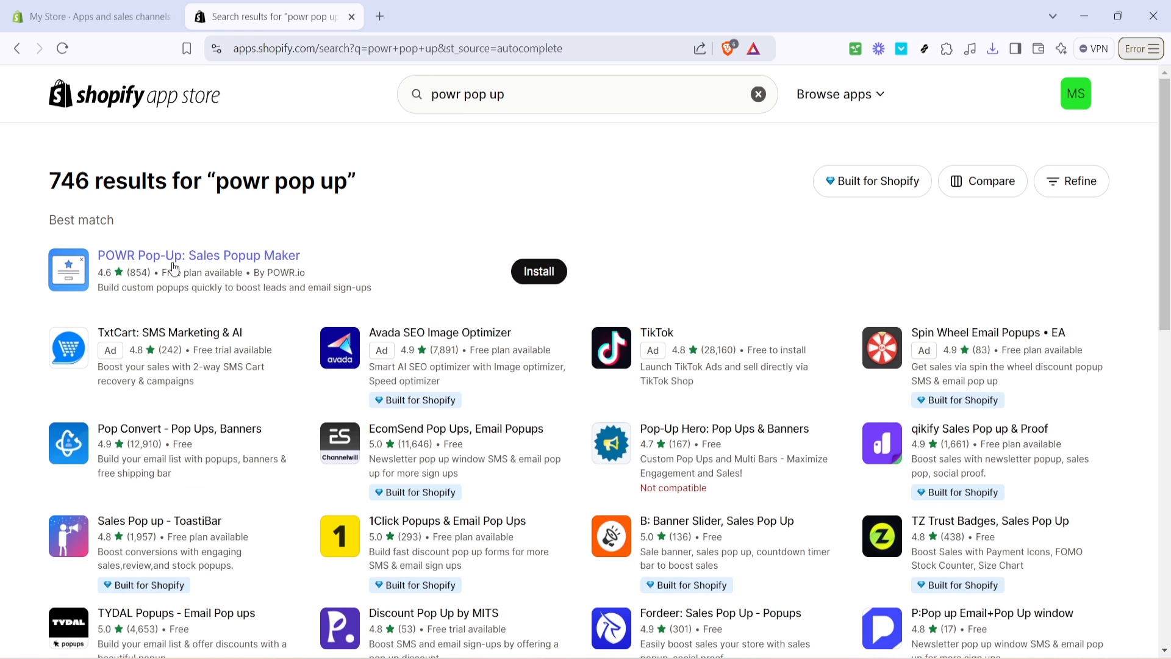
left_click(198, 255)
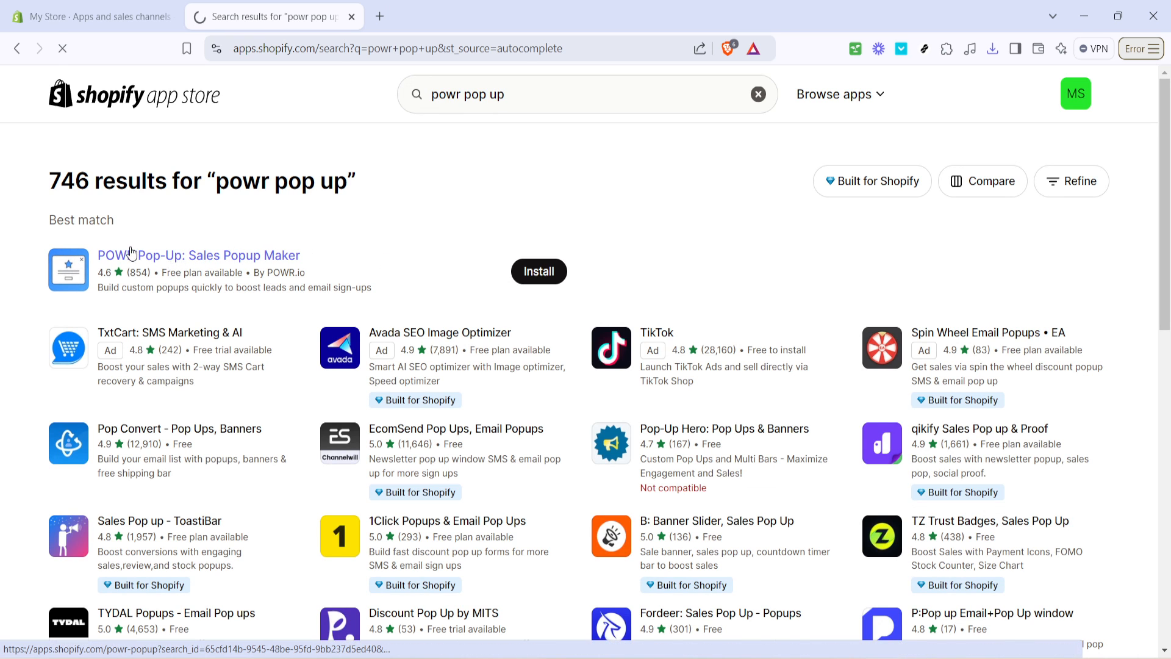
left_click(199, 255)
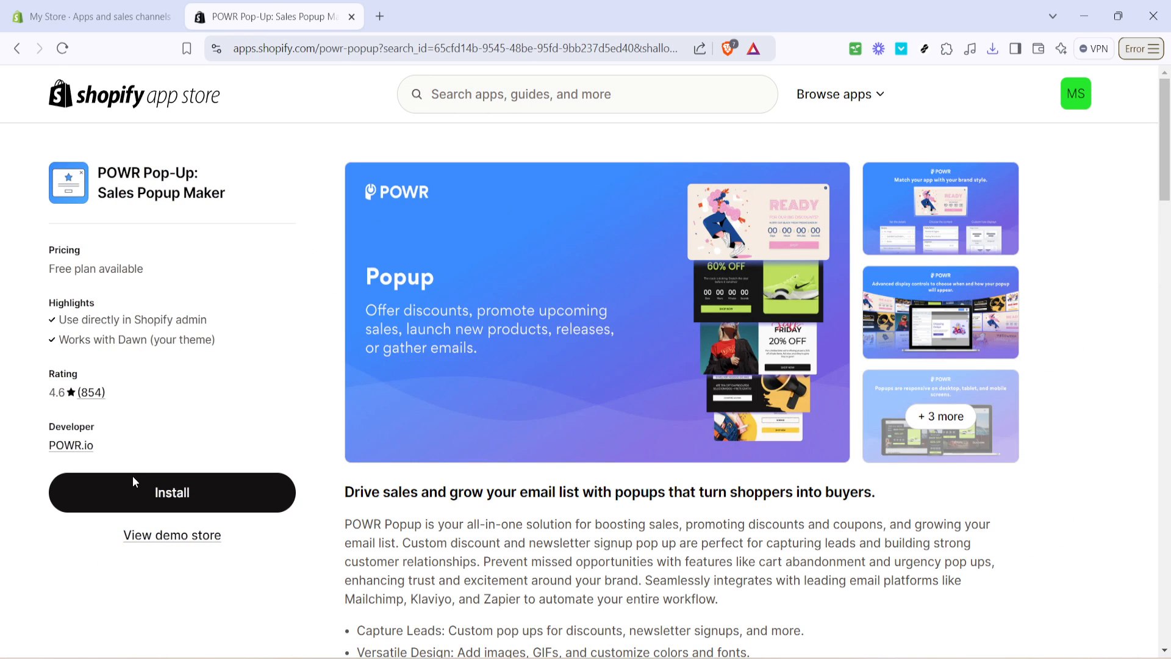
mouse_move(172, 493)
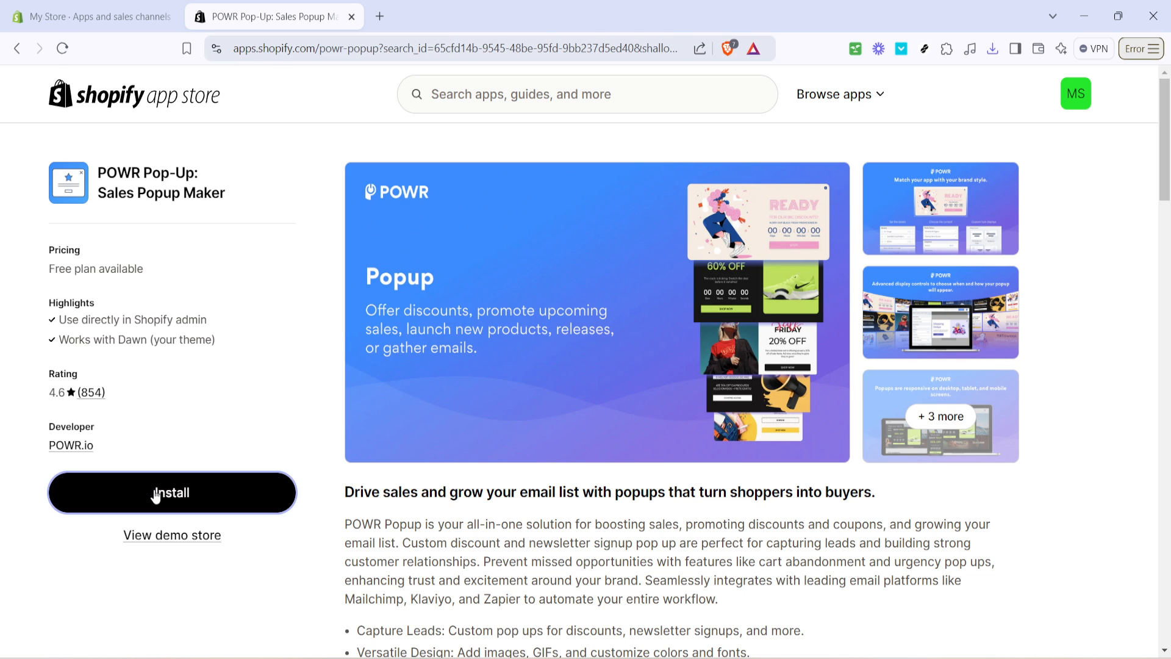
Install POWR Pop-Up and approve its data access permissions
left_click(170, 493)
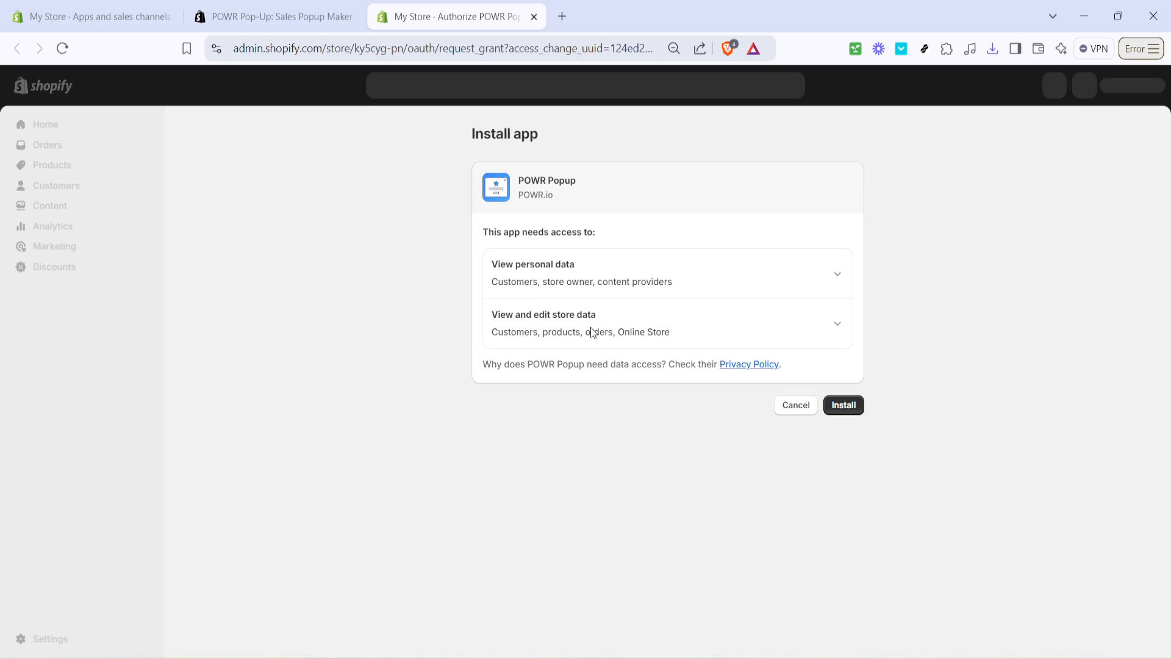
left_click(843, 405)
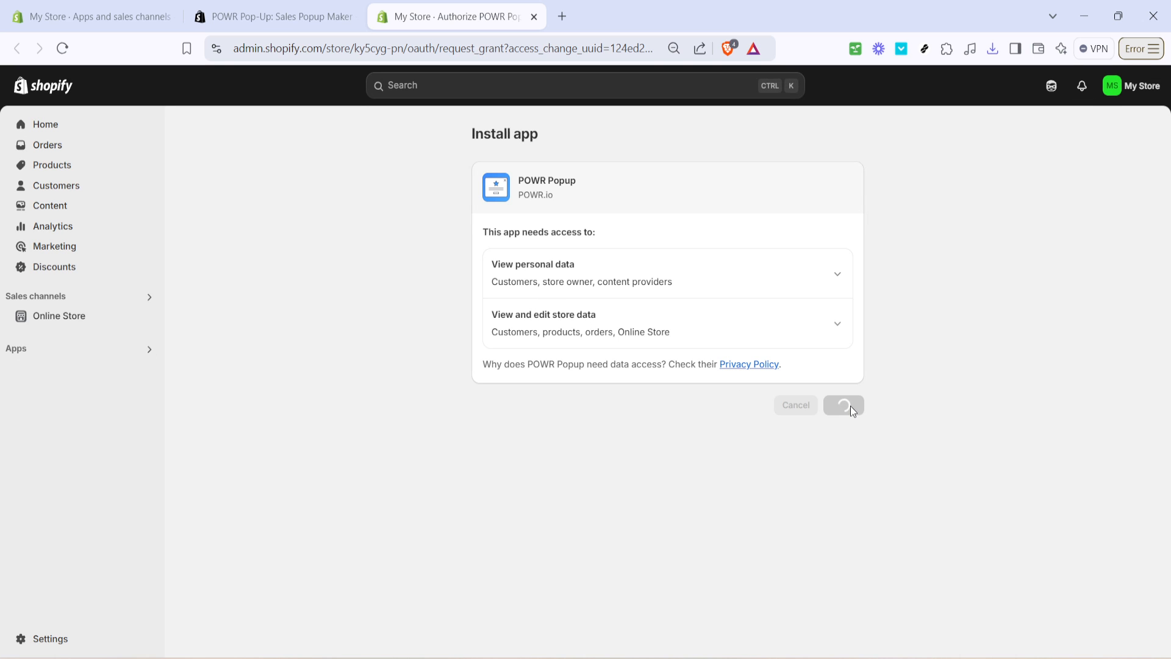
left_click(842, 404)
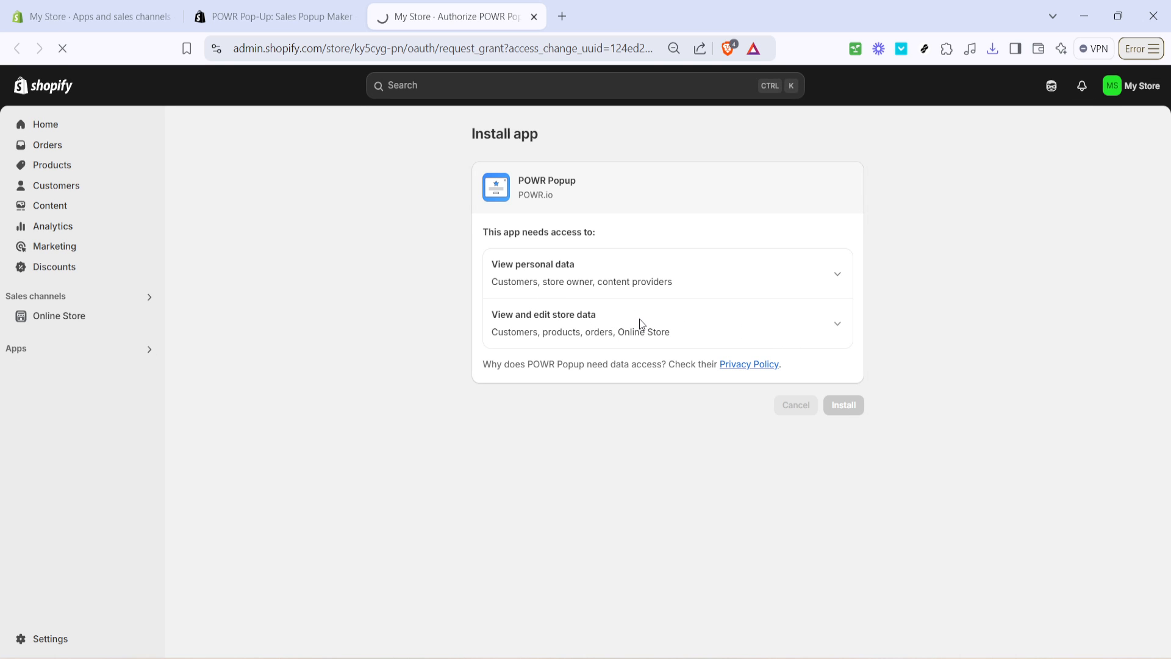
mouse_move(651, 315)
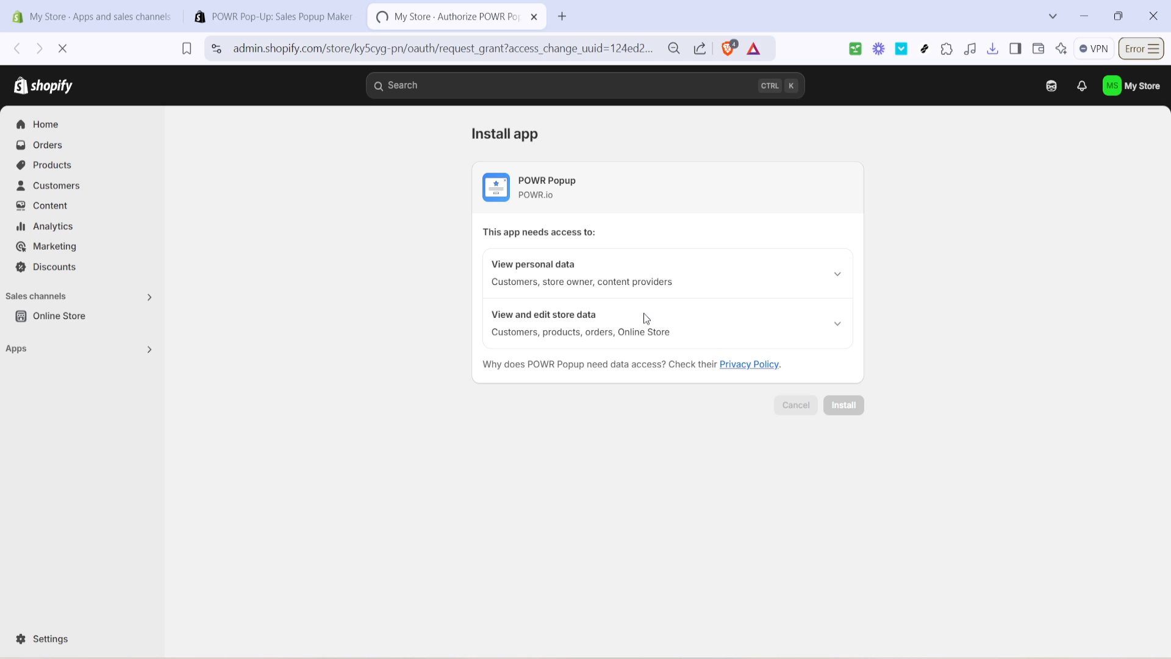
left_click(842, 405)
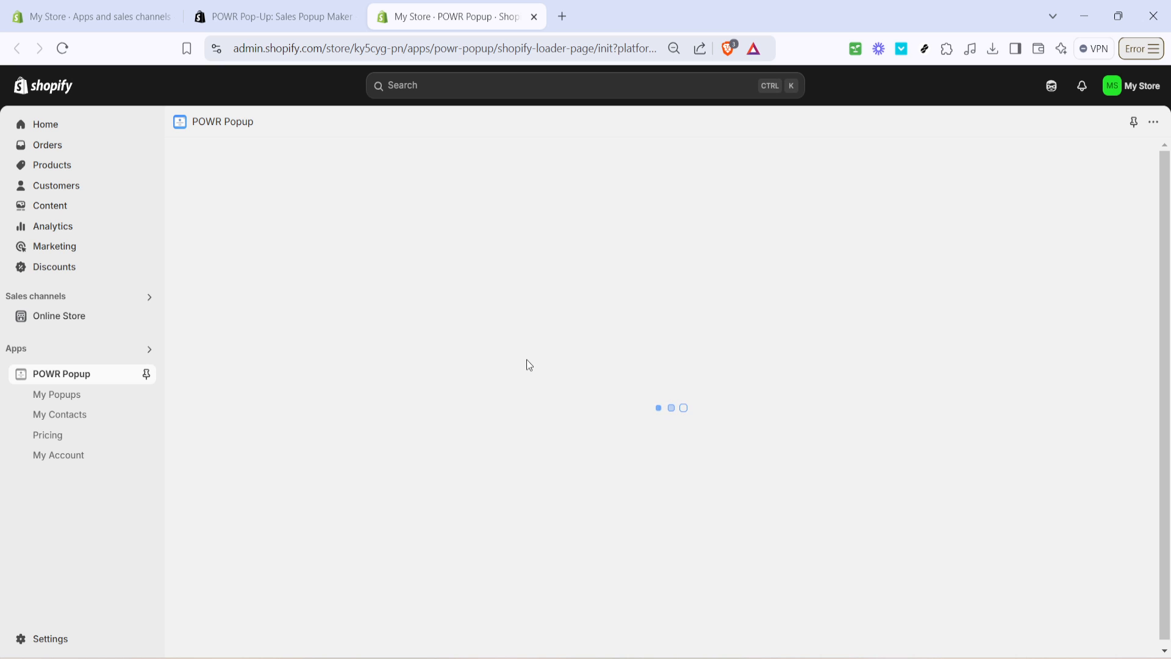
mouse_move(446, 344)
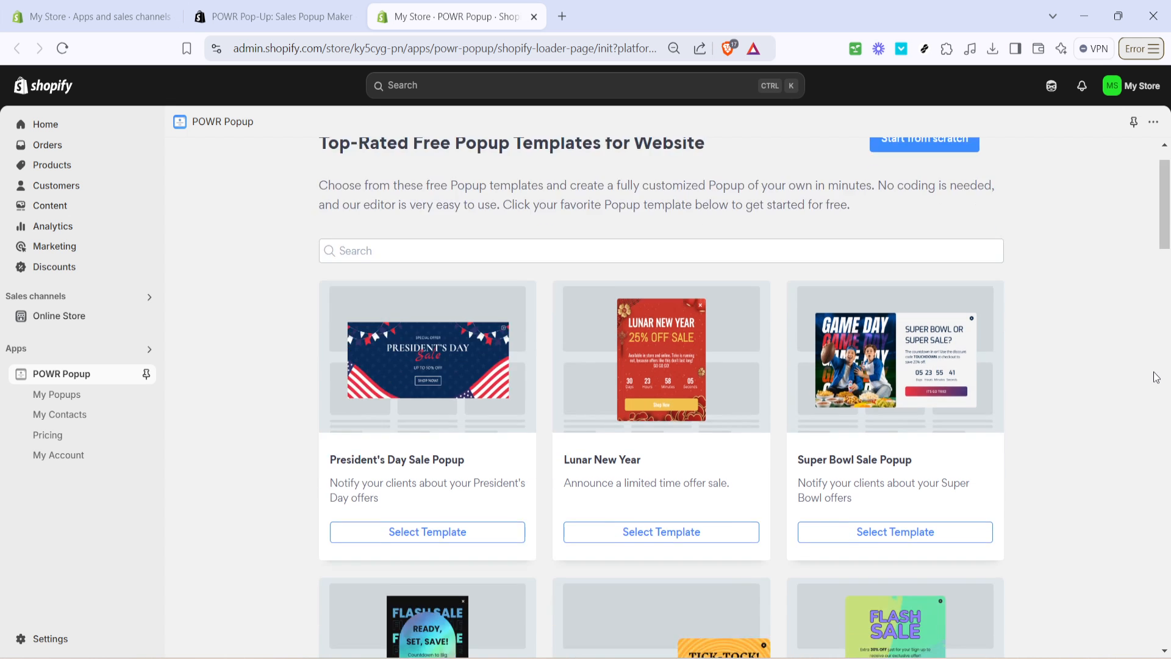
Scroll the POWR template gallery to the Abandoned Cart Popup template
scroll("down", 3)
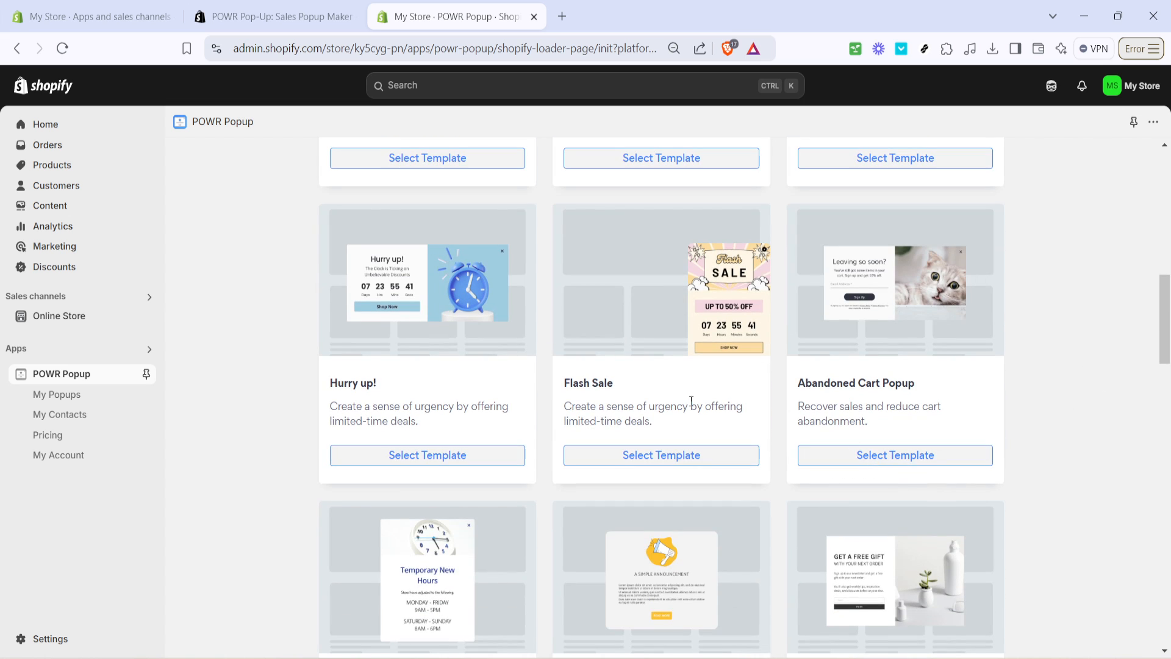
mouse_move(902, 432)
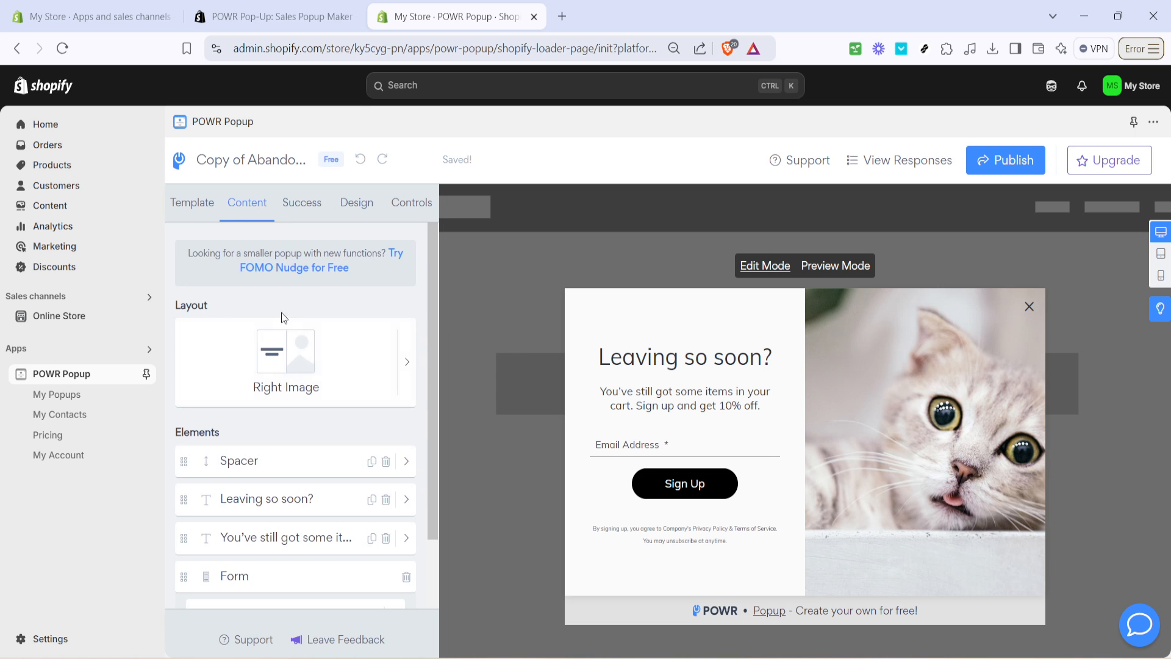
Review the popup's Success message, then move through the Design and publishing tabs
left_click(302, 203)
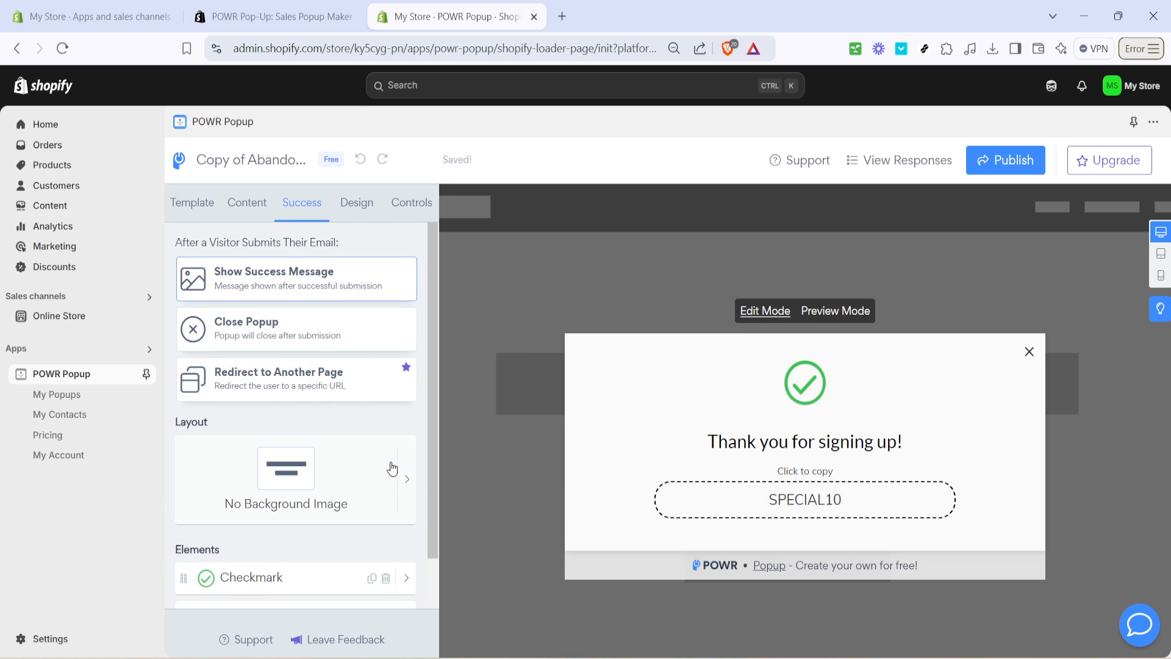
left_click(356, 203)
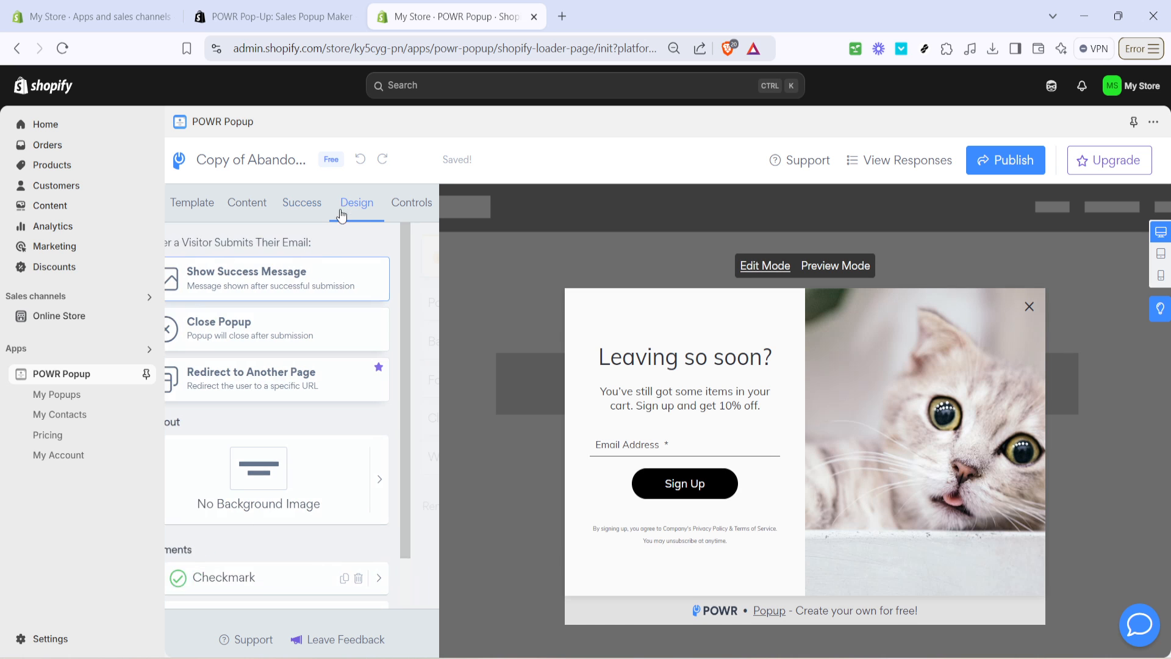
left_click(357, 202)
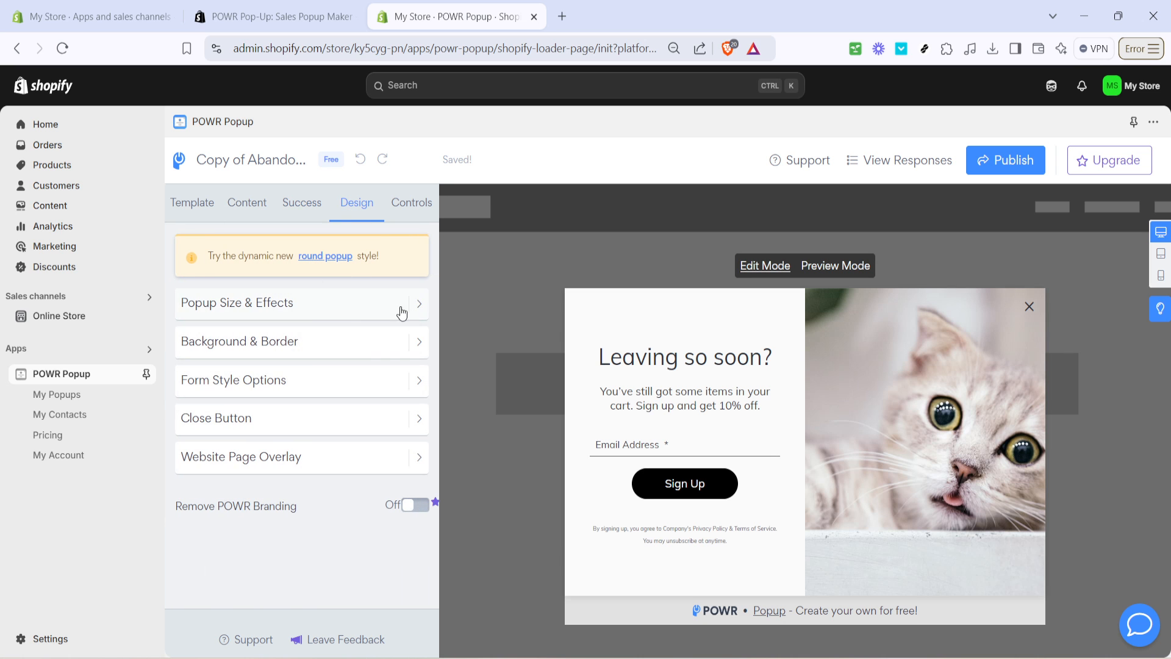
left_click(411, 203)
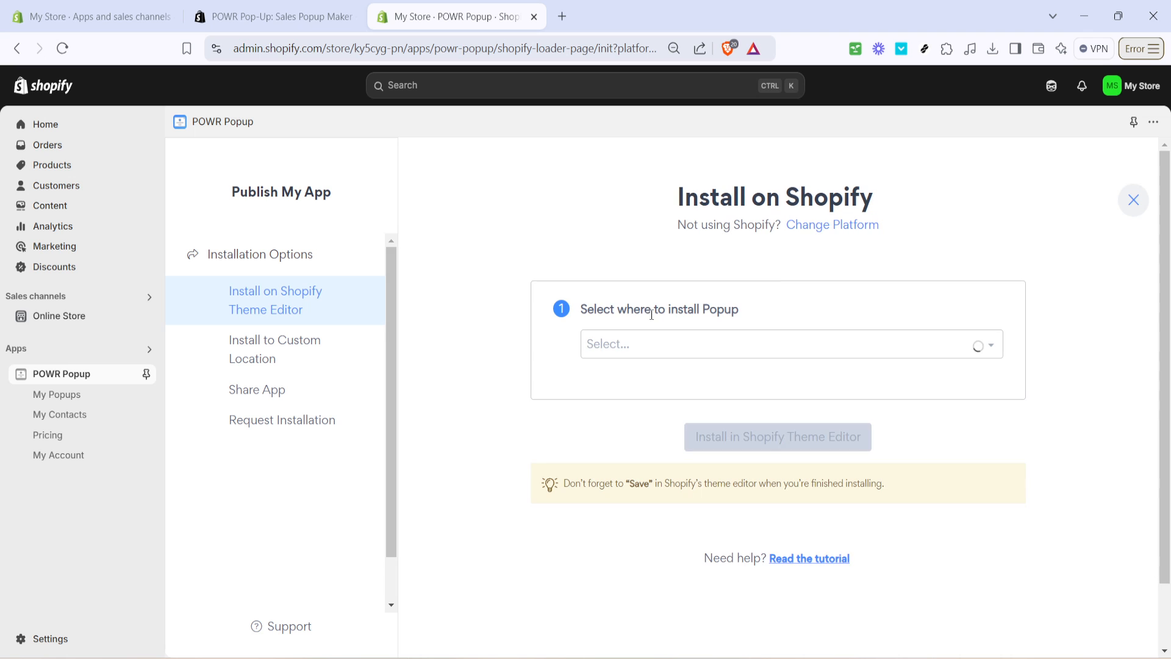
Set the popup location to Everywhere and install it via the Shopify Theme Editor
left_click(777, 344)
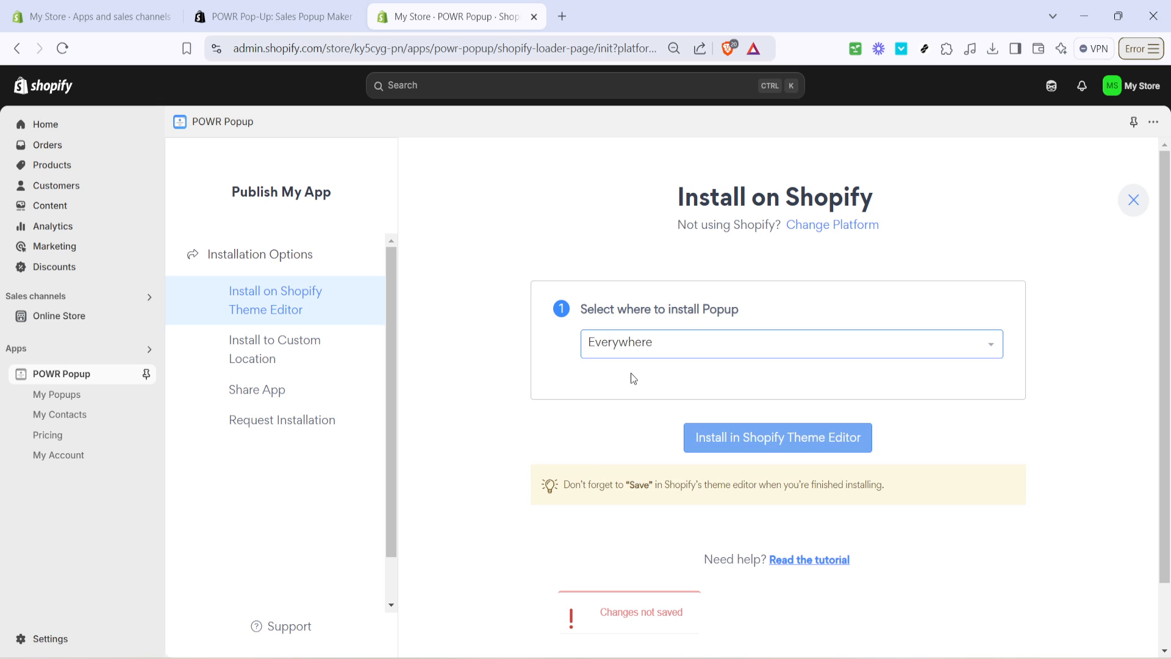
mouse_move(733, 439)
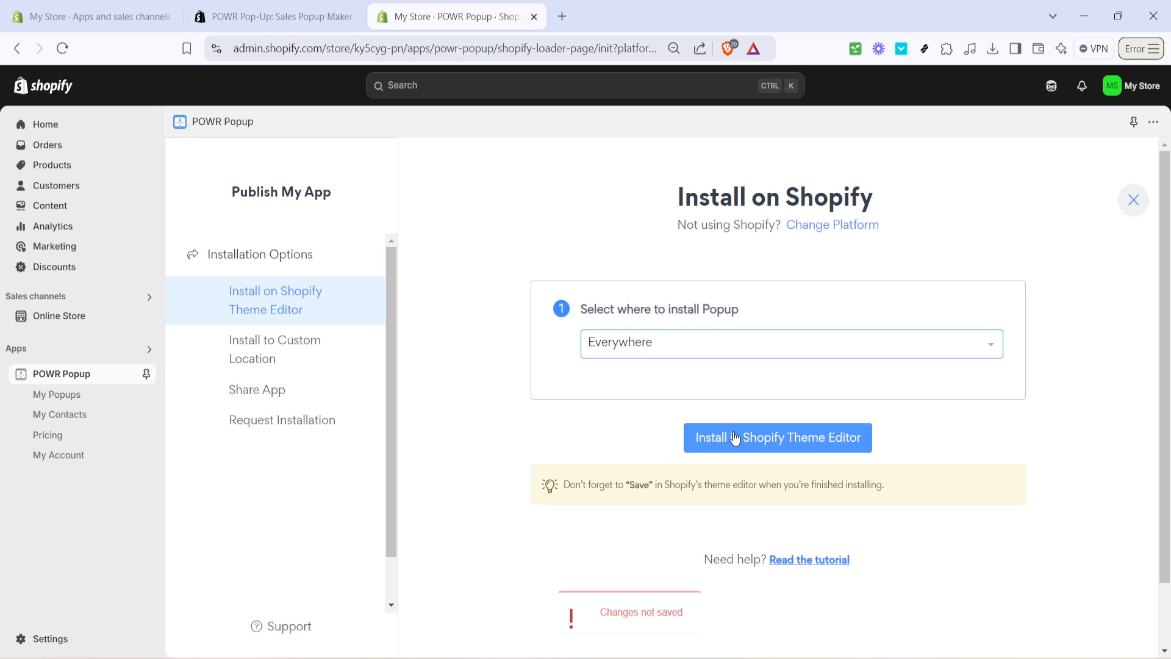
left_click(777, 437)
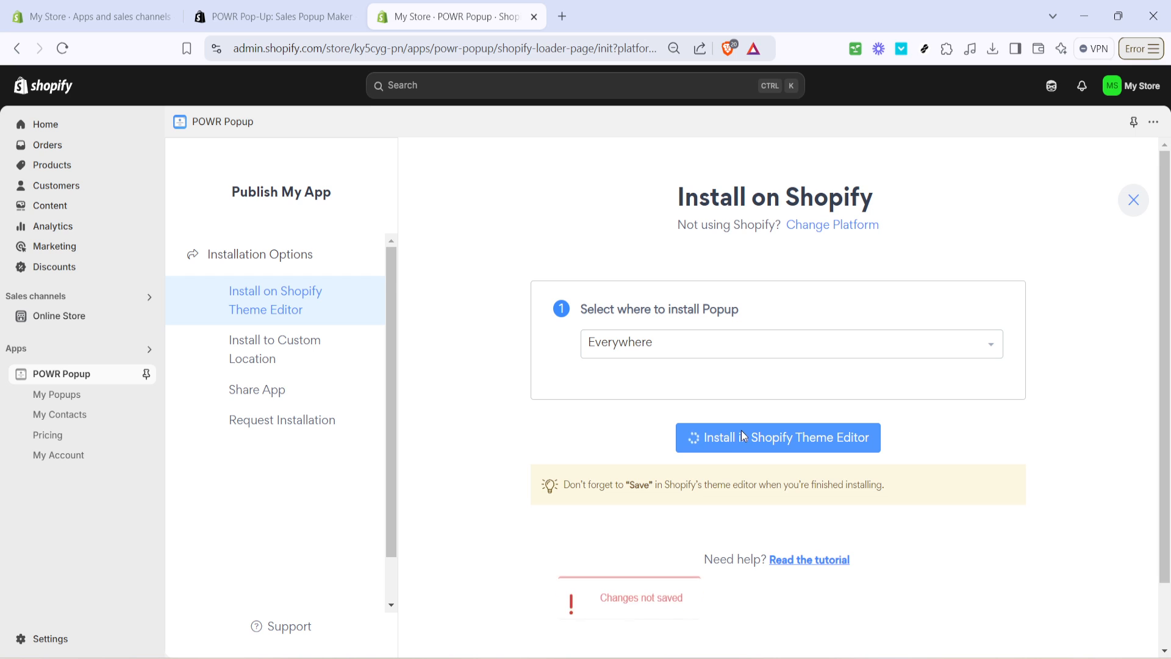
left_click(776, 438)
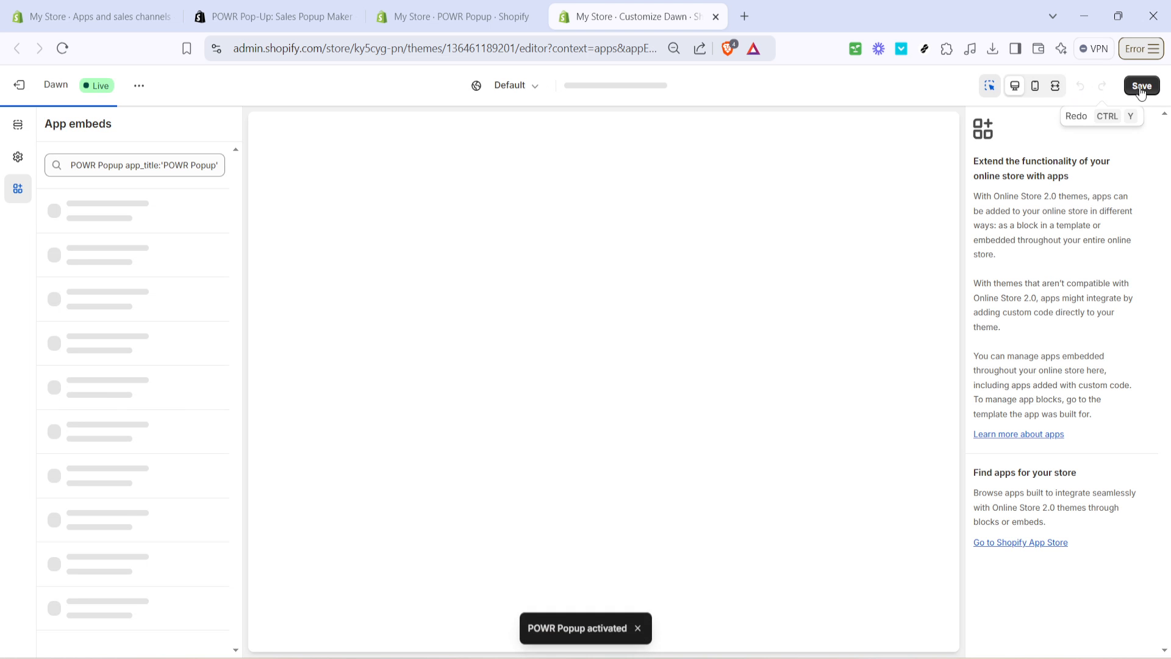
Save the Dawn theme with the POWR Popup app embed enabled, then check the preview
left_click(1142, 85)
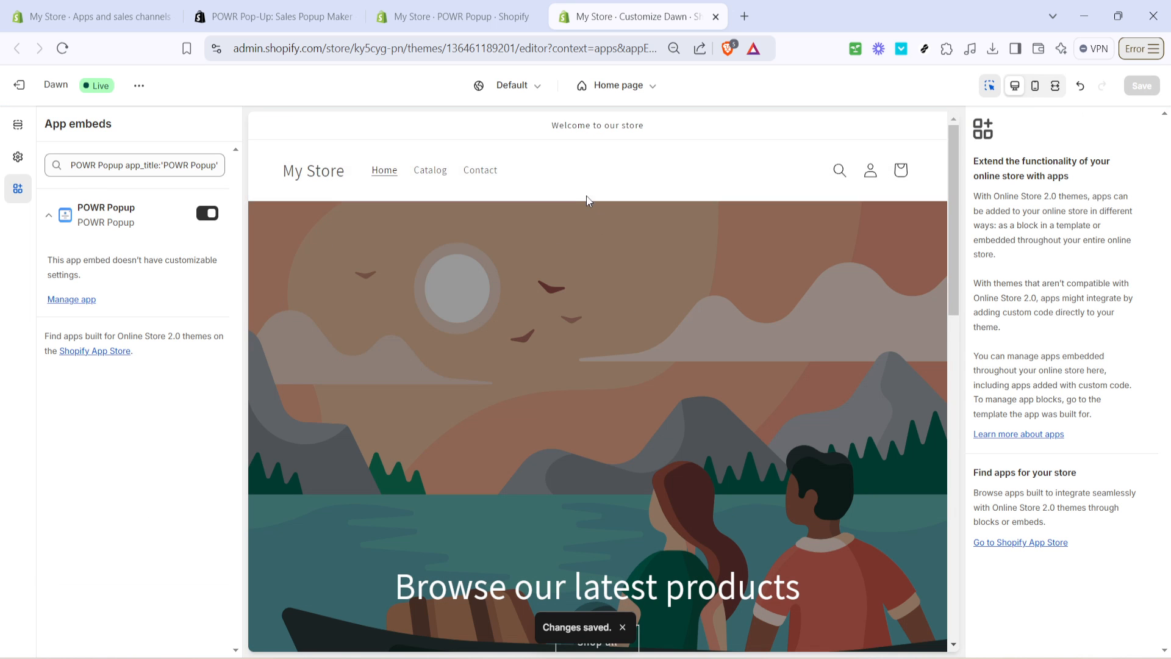
scroll("down", 3)
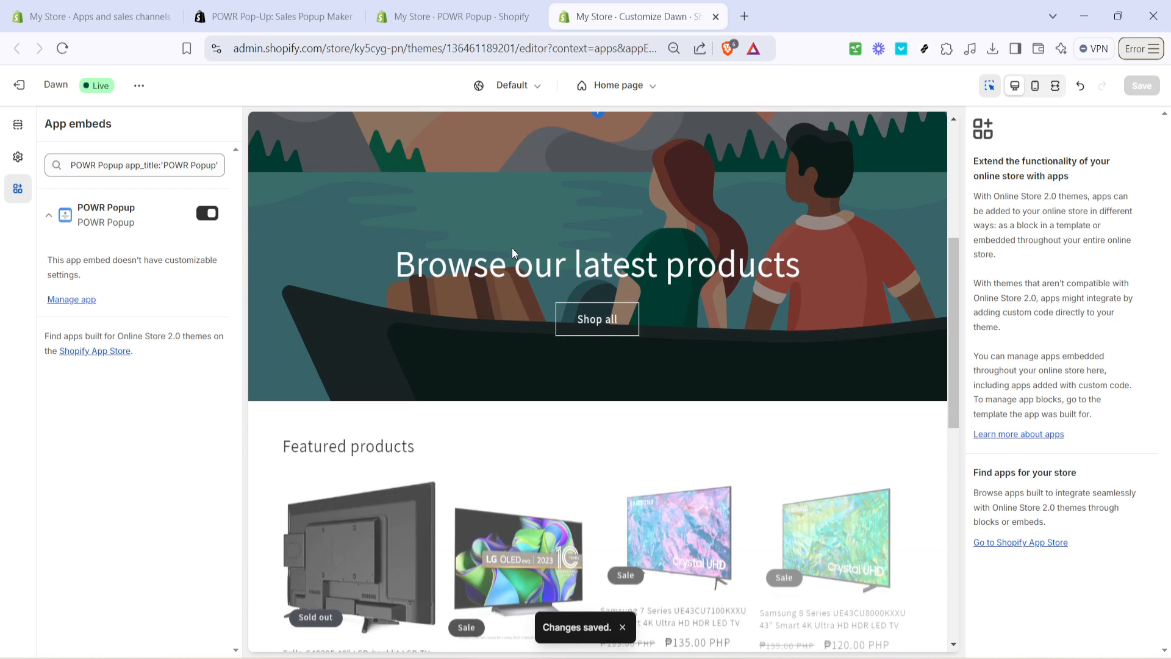
scroll("up", 3)
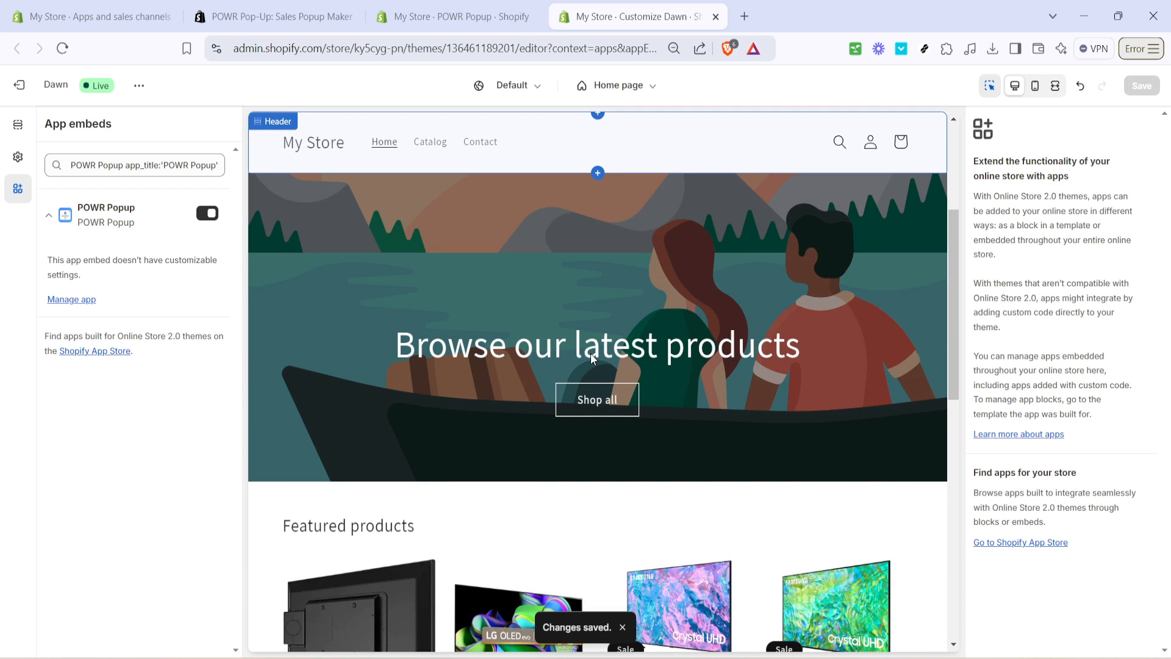